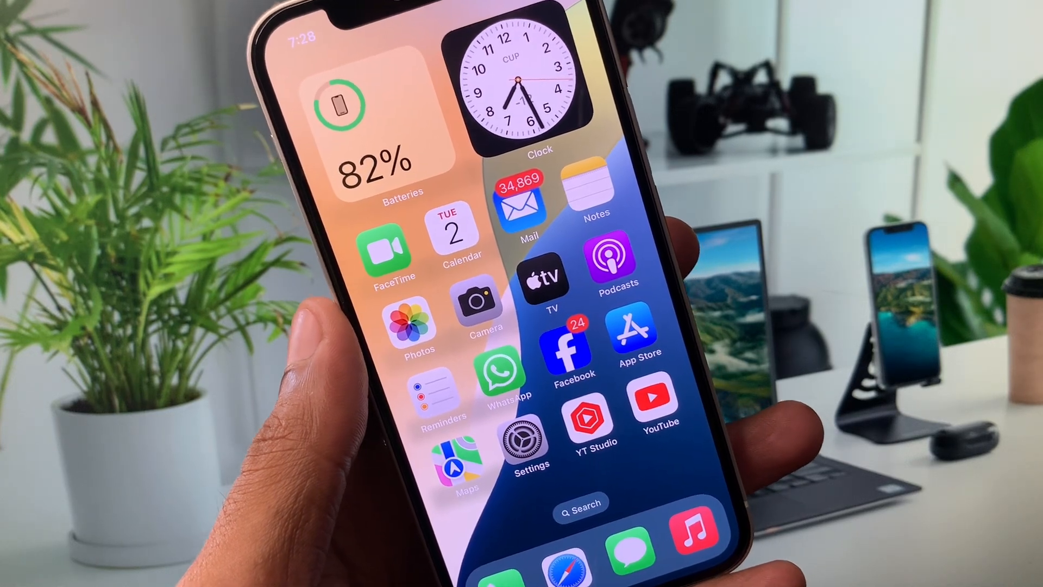
Swipe through the home screen pages toward the Settings app
scroll("left", 3)
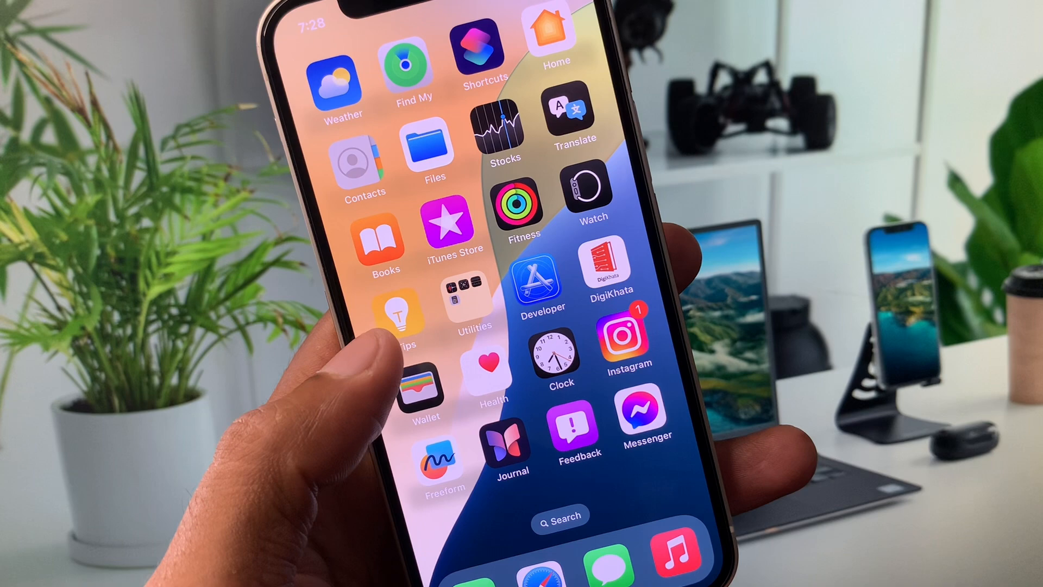
scroll("left", 3)
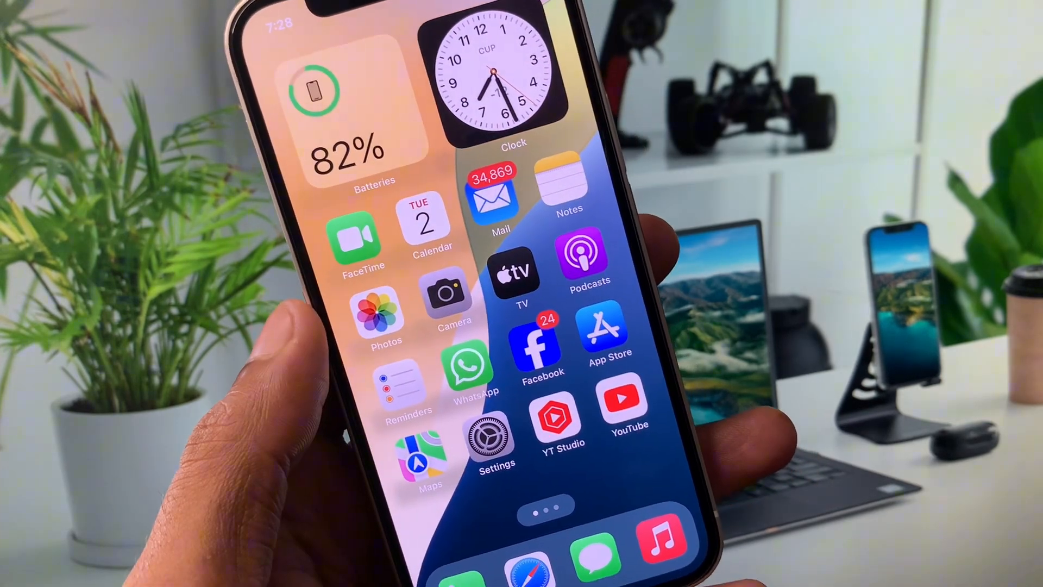
scroll("left", 3)
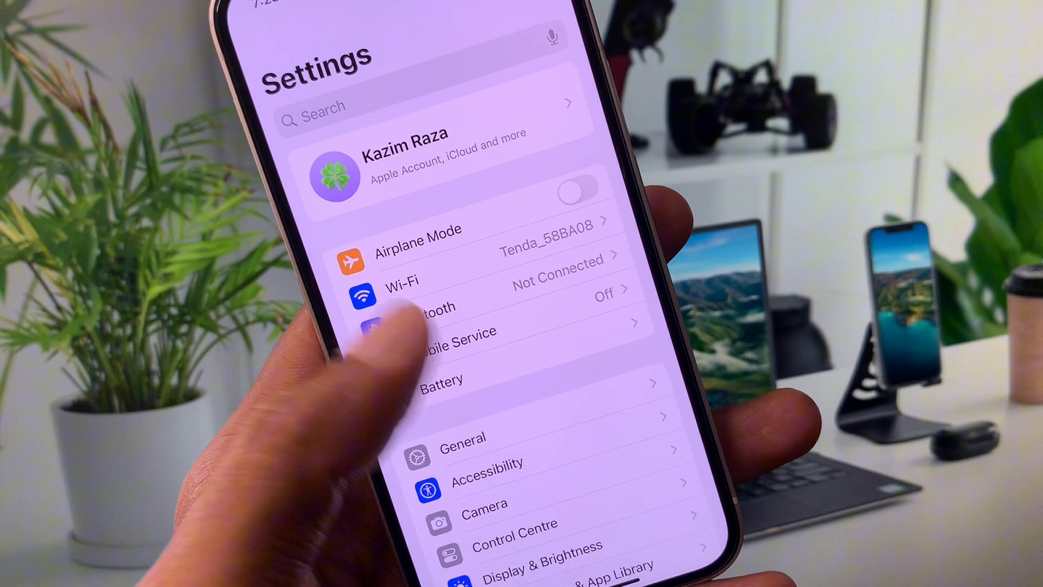
scroll("down", 3)
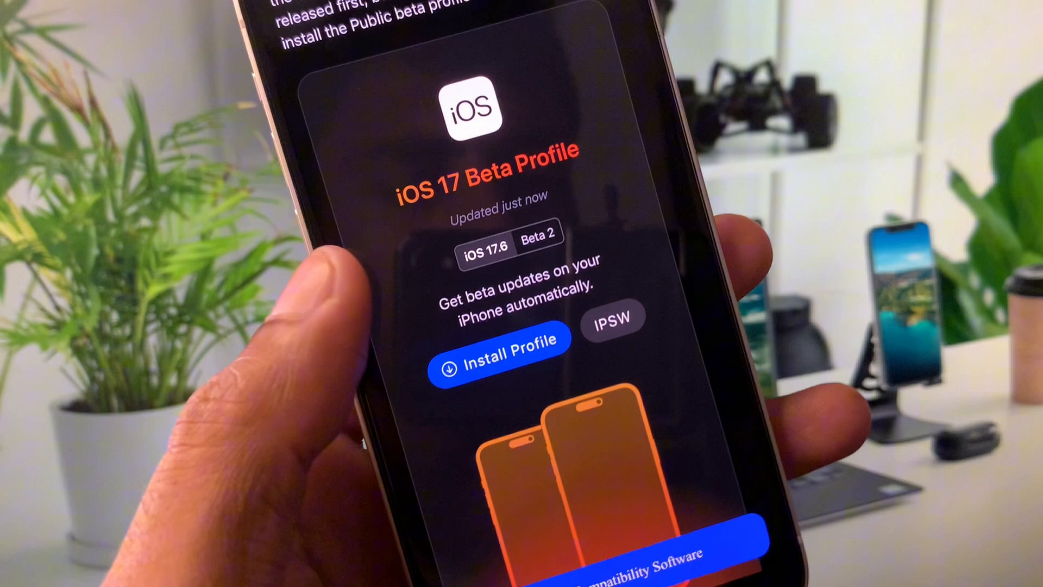
Install the iOS 17 Beta Profile from the Safari page
left_click(500, 349)
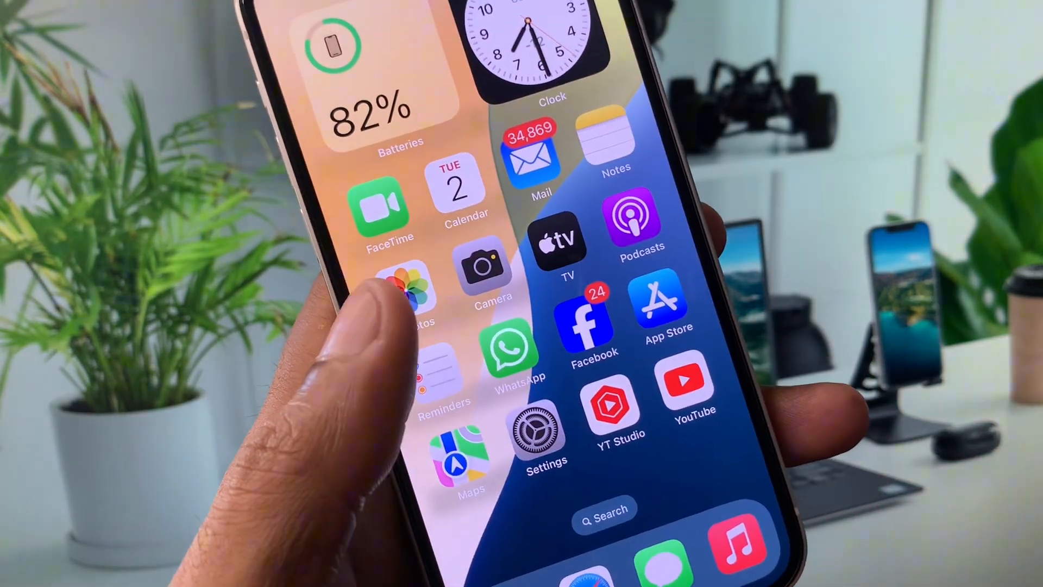
View Software Update showing iOS 18.0 up to date on Developer Beta, then return to the main list
left_click(546, 429)
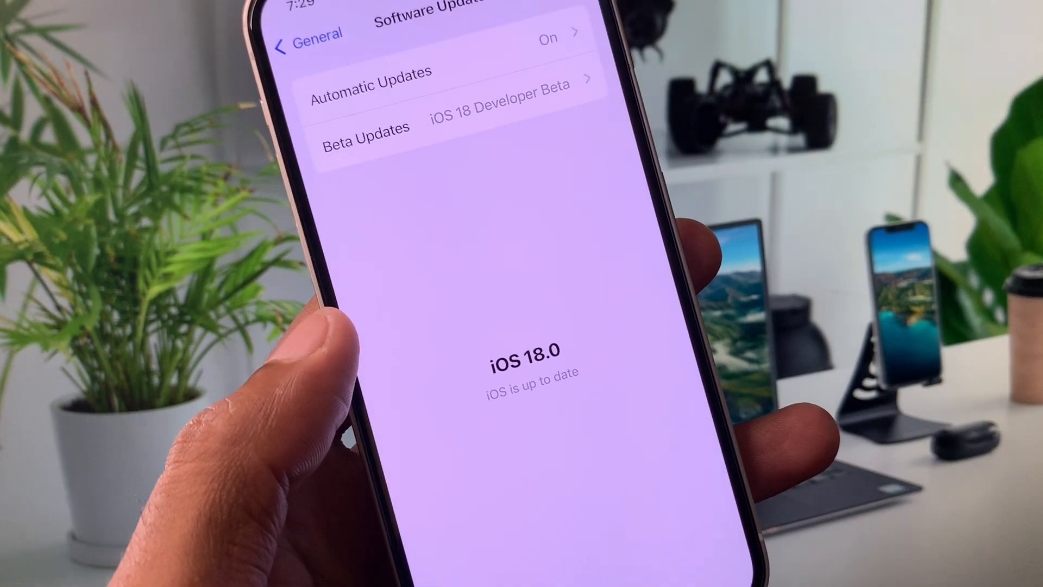
left_click(311, 34)
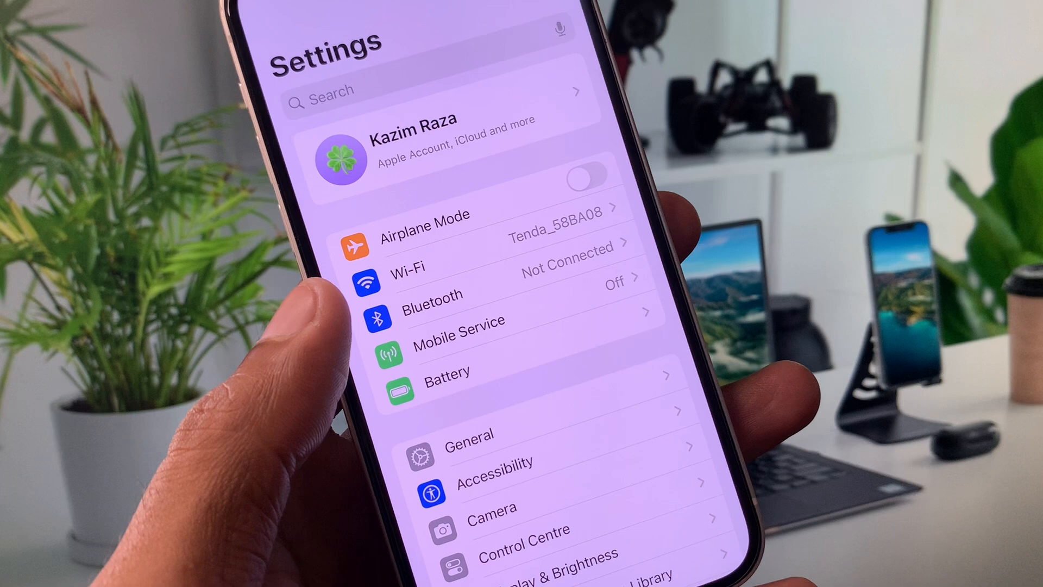
left_click(470, 437)
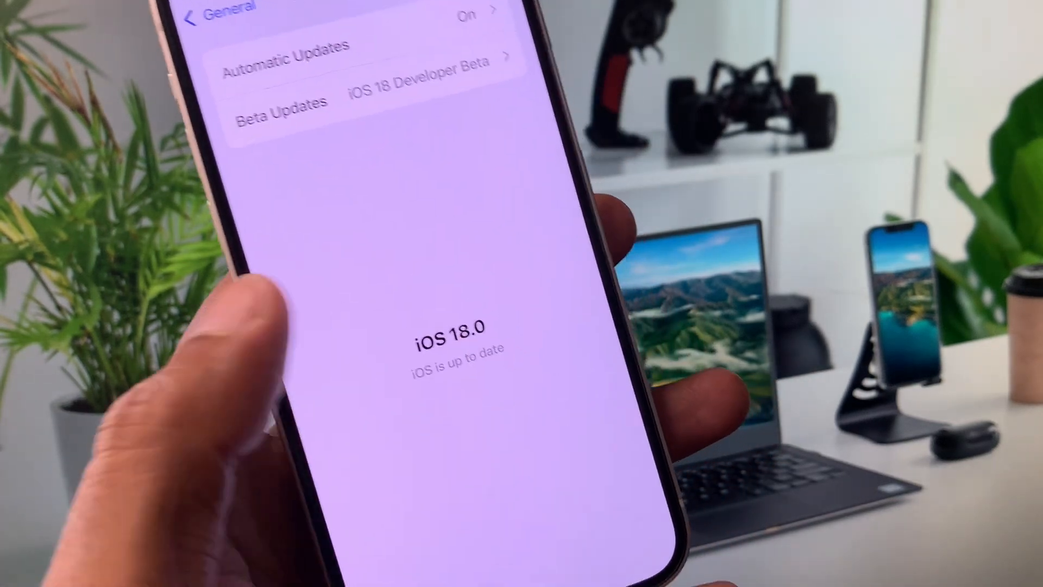
left_click(200, 12)
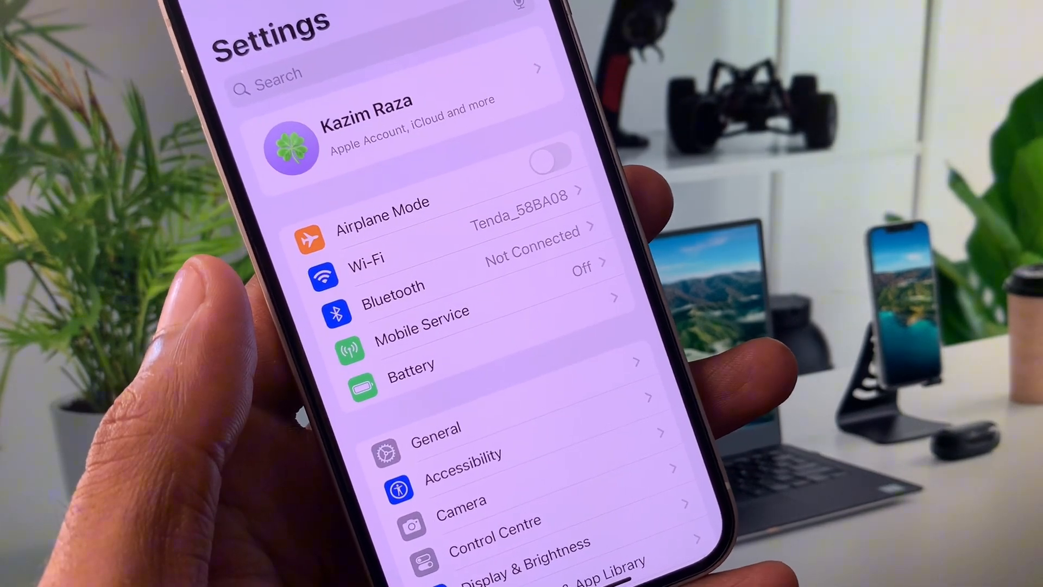
View the per-app iPhone Storage breakdown under General and return to the General list
scroll("down", 3)
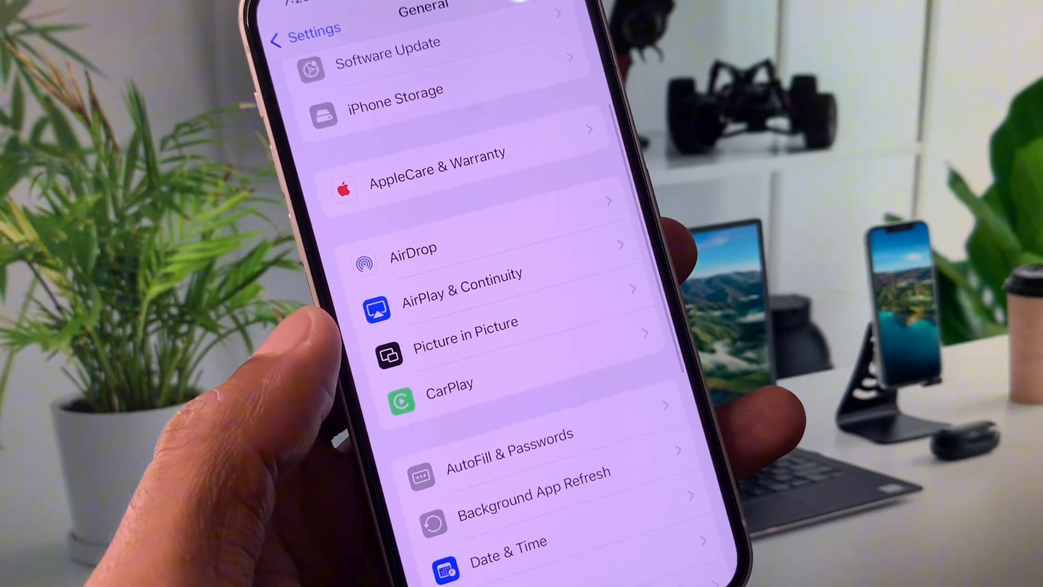
scroll("down", 3)
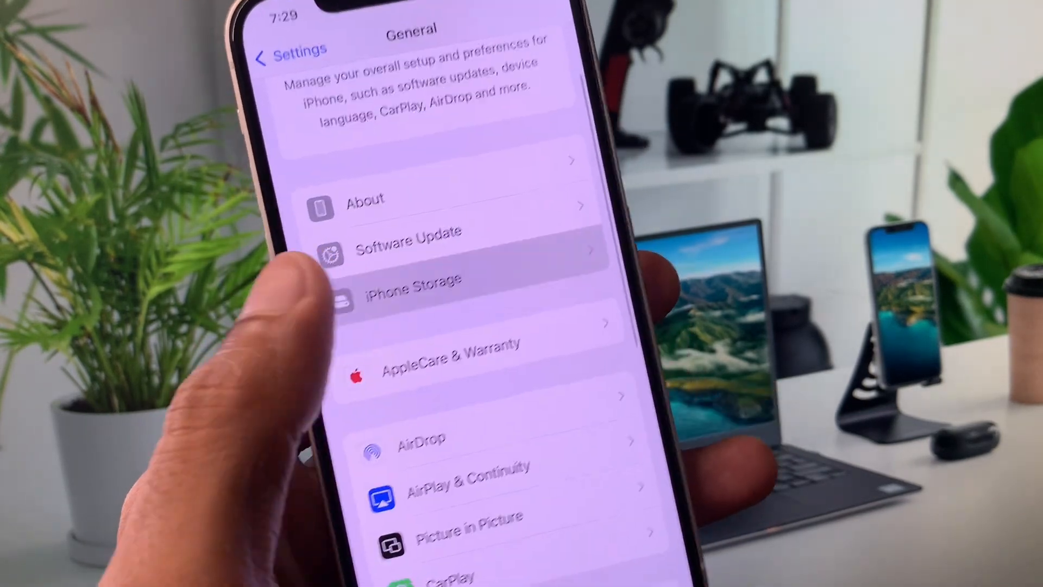
left_click(413, 286)
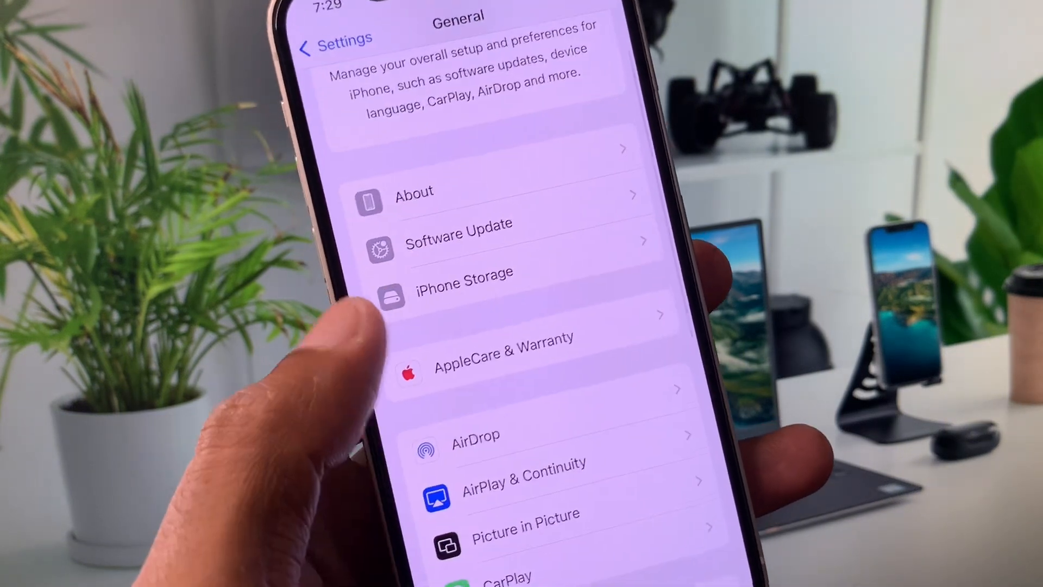
left_click(464, 282)
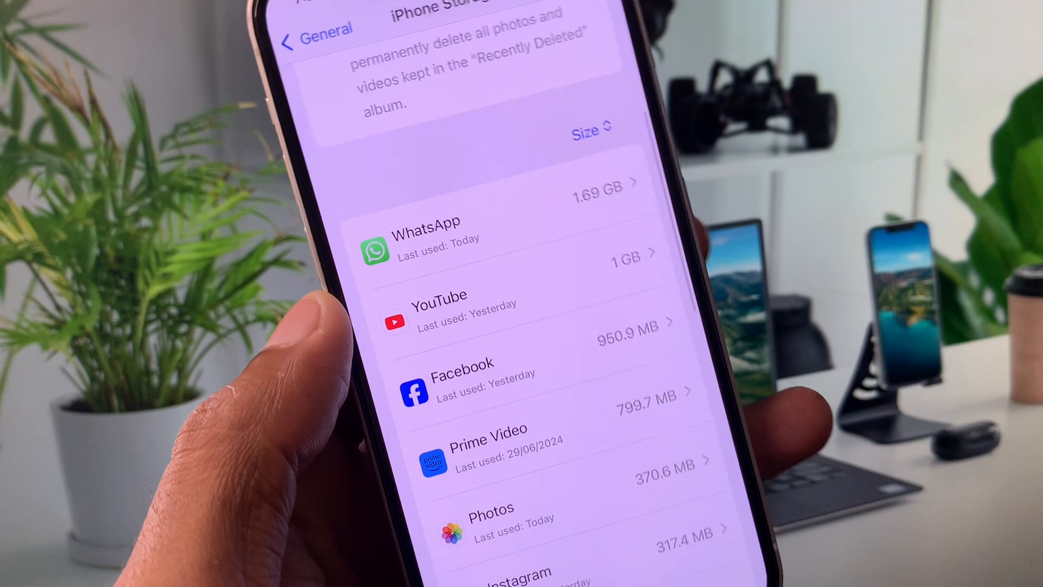
left_click(317, 29)
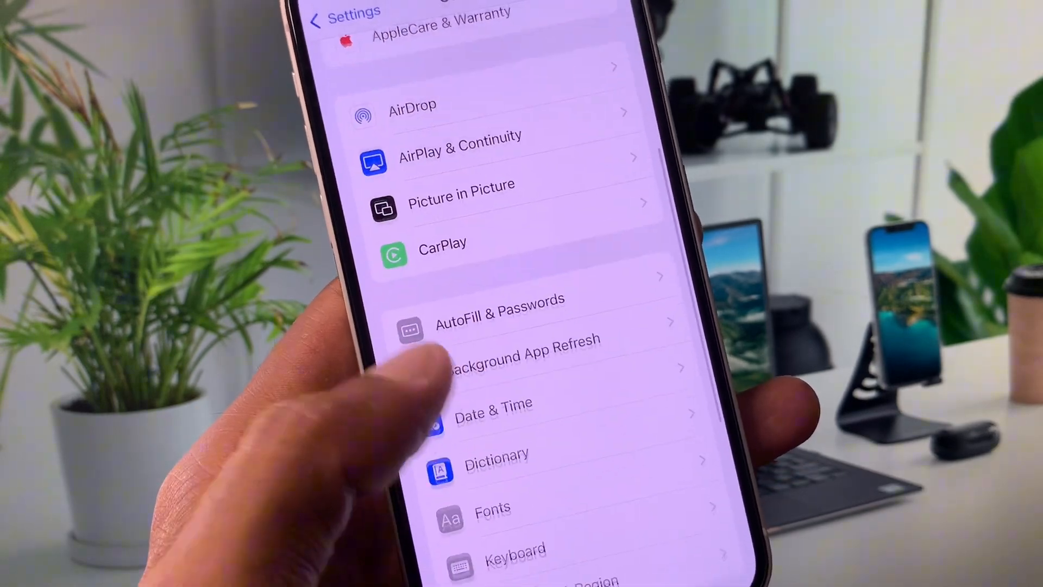